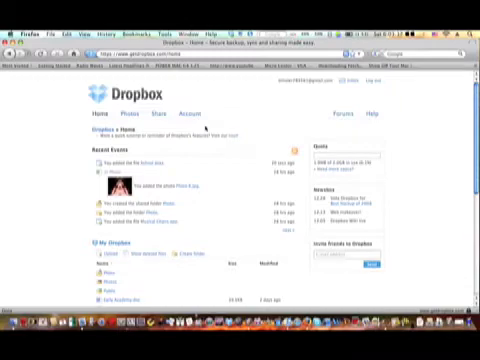
Scroll the Dropbox page and switch over to the Finder window with the files to upload
{"action": "scroll", "scroll_direction": "down", "scroll_amount": 3}
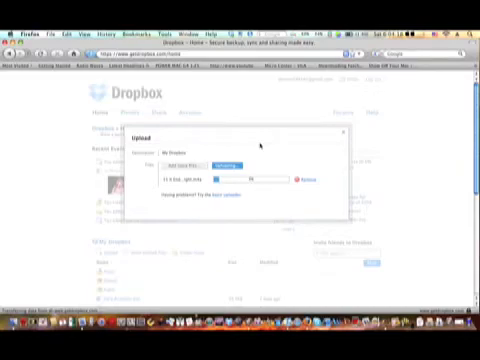
{"action": "key", "text": "cmd+tab"}
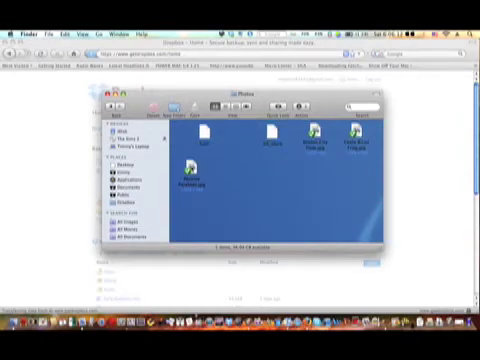
Show the file actions for the music file in the Dropbox folder
{"action": "right_click", "coordinate": [196, 170]}
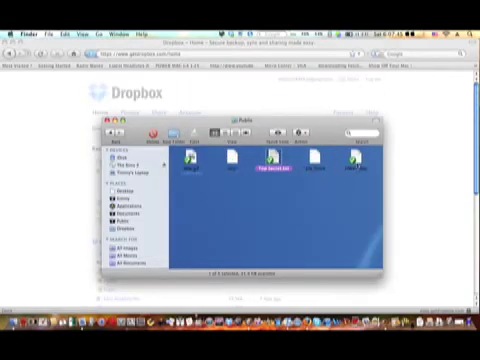
Copy a Dropbox public link for the music file from its Finder context menu
{"action": "right_click", "coordinate": [352, 158]}
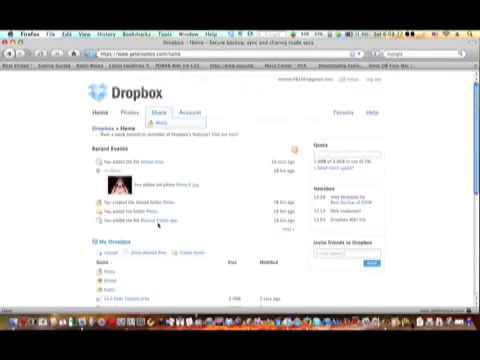
Scroll down the Dropbox dashboard to the account's file list
{"action": "scroll", "scroll_direction": "down", "scroll_amount": 3}
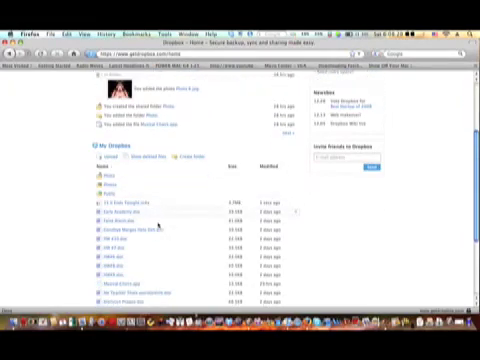
{"action": "scroll", "scroll_direction": "down", "scroll_amount": 3}
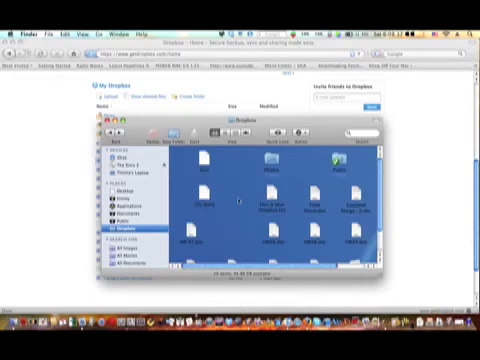
Scroll the Dropbox dashboard after the Finder window is closed
{"action": "scroll", "scroll_direction": "down", "scroll_amount": 3}
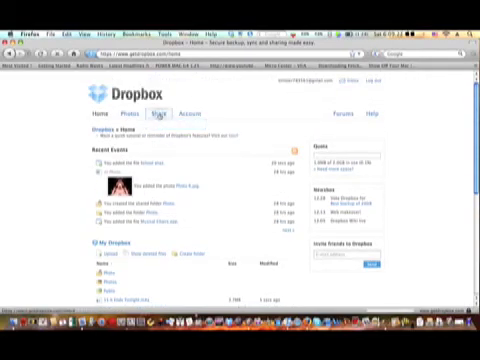
Go to the Dropbox Sharing page listing shared folders
{"action": "left_click", "coordinate": [156, 114]}
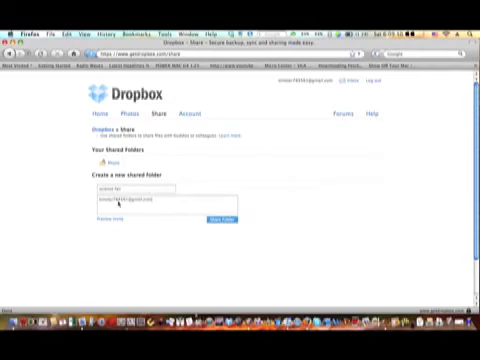
Continue to the Share Folder dialog with the folder name and invitee address filled
{"action": "left_click", "coordinate": [216, 218]}
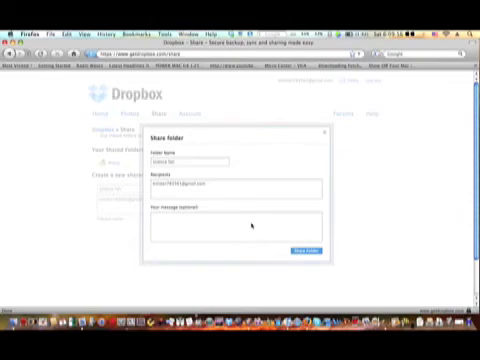
{"action": "mouse_move", "coordinate": [356, 118]}
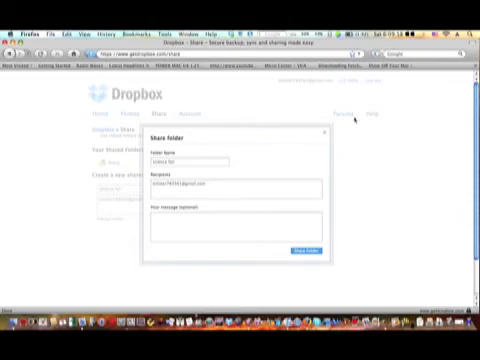